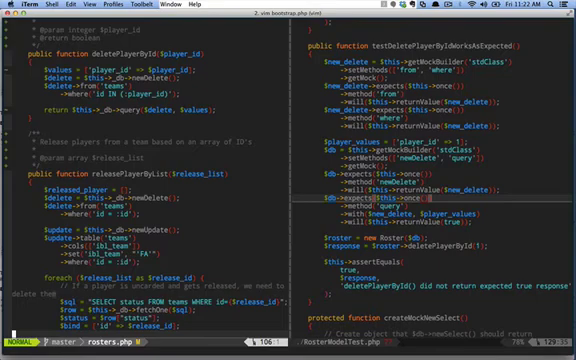
# Step: Declare public function testReleasePlayerByListWorksAsExpected() below testDeletePlayerByIdWorksAsExpected
pyautogui.scroll(-3)
pyautogui.write('public function testReleasePlayerByListWorksAsExpected()')
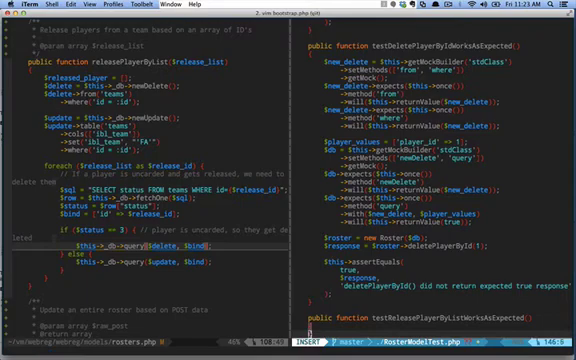
# Step: Write // comments planning the mock DB, newDelete and newUpdate objects, and a player-ID array
pyautogui.scroll(-3)
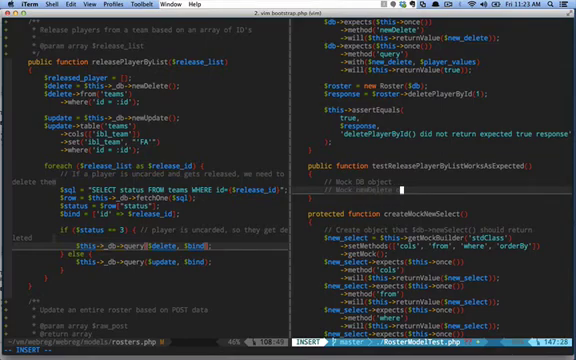
pyautogui.write('// Mock newDelete object')
pyautogui.write('// MOck newUpdat')
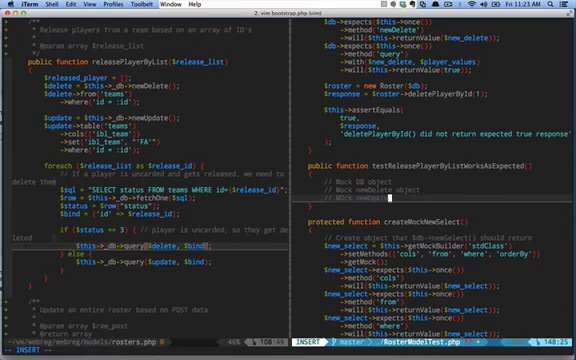
pyautogui.press('Escape')
pyautogui.write(' newDelete, newUpdate, fetchOne, query')
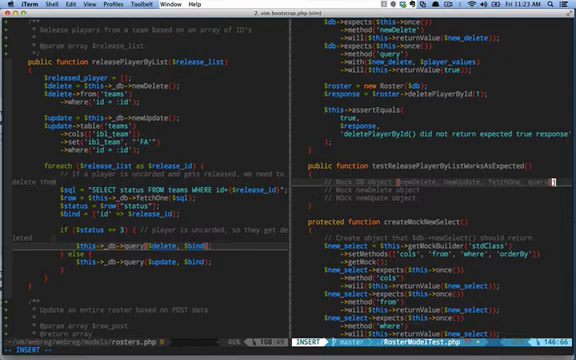
pyautogui.press('Escape')
pyautogui.write(' (the')
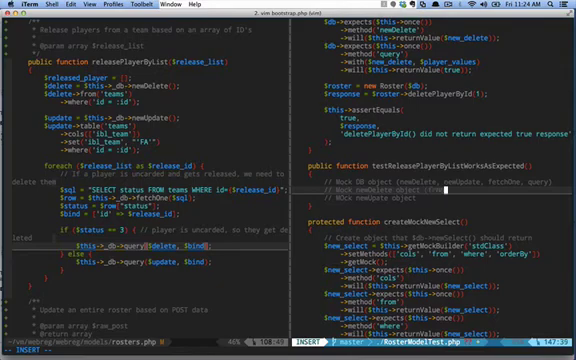
pyautogui.press('Escape')
pyautogui.write(' (table, cols, set, where')
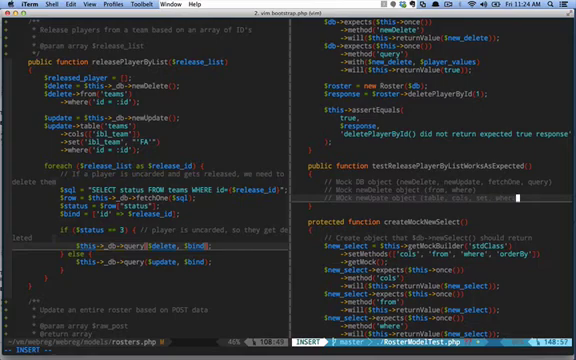
pyautogui.press('Escape')
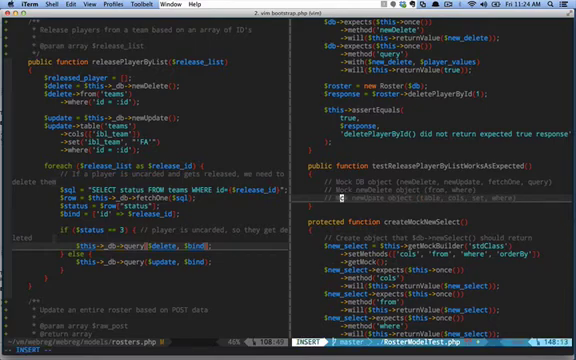
pyautogui.scroll(-3)
pyautogui.write("// Array of player ID's one where status is =")
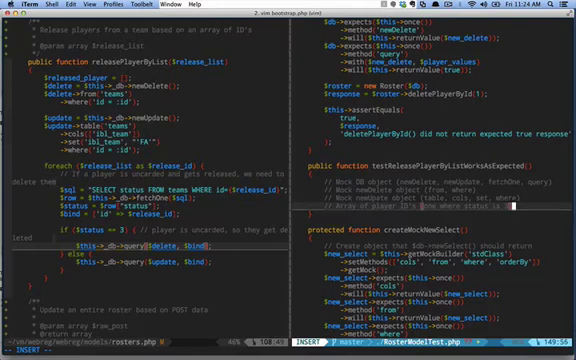
# Step: Define $release_list = [1, 2, 3, 4, 5]; and rename $bind to $values in rosters.php
pyautogui.press('Escape')
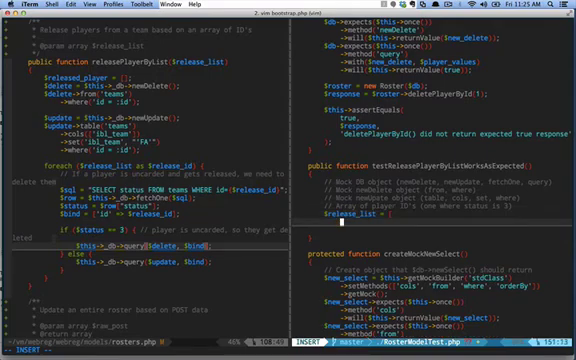
pyautogui.press('Escape')
pyautogui.write('1, ')
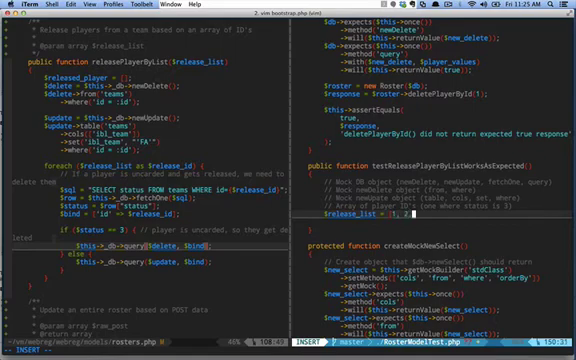
pyautogui.write('2, 3, 4, 5];')
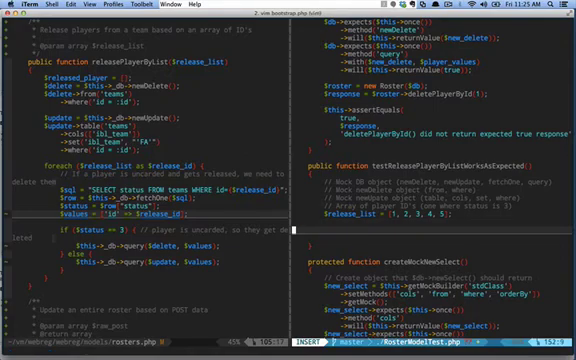
# Step: Extract the newDelete mock into createMockNewDelete() returning $new_delete, use it in the delete test, and save
pyautogui.press('Escape')
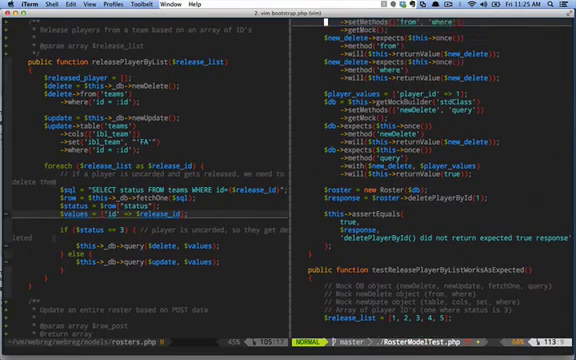
pyautogui.scroll(3)
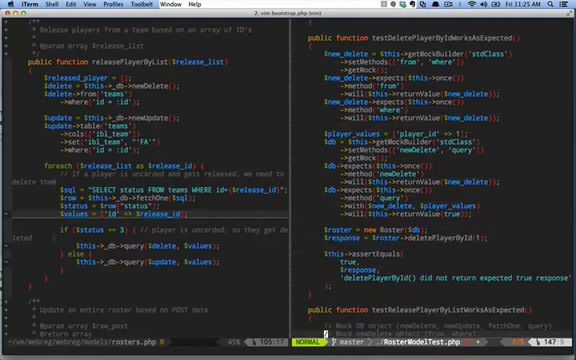
pyautogui.scroll(-3)
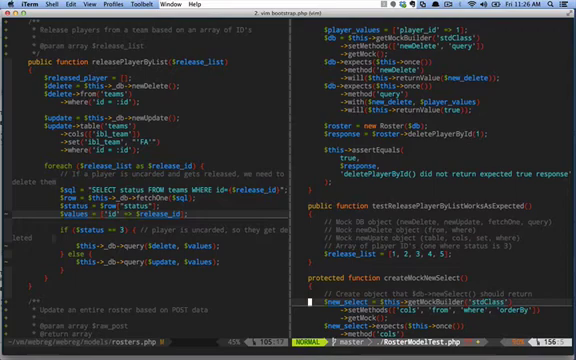
pyautogui.scroll(-3)
pyautogui.write('return')
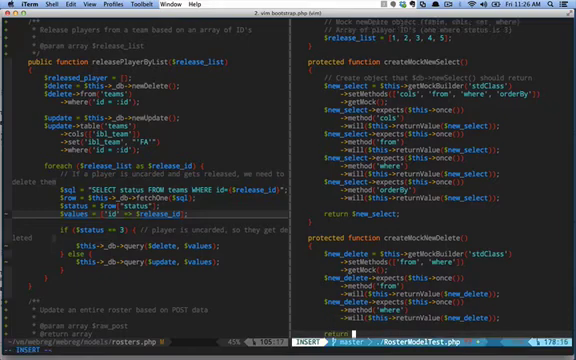
pyautogui.press('Escape')
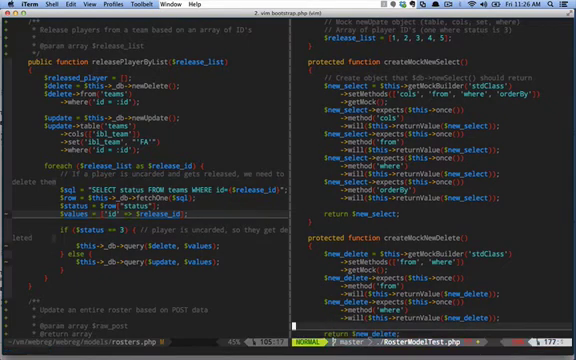
pyautogui.scroll(-3)
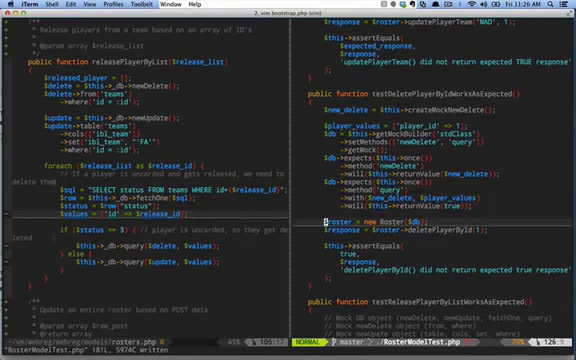
# Step: Add a $new_update = $this->createMockNewUpdate line at the top of testUpdatePlayerTeam
pyautogui.scroll(-3)
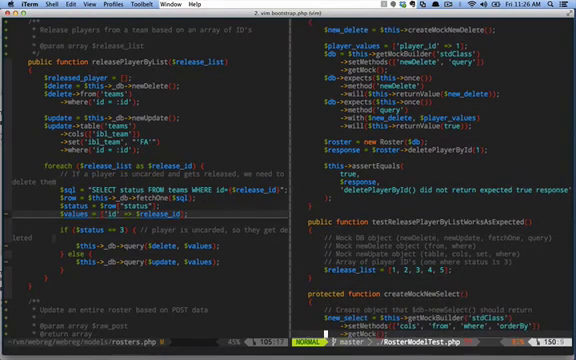
pyautogui.scroll(-3)
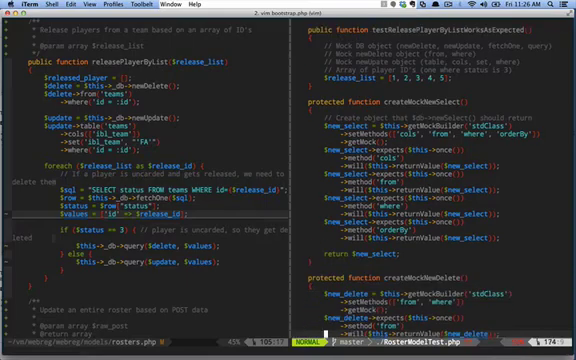
pyautogui.scroll(-3)
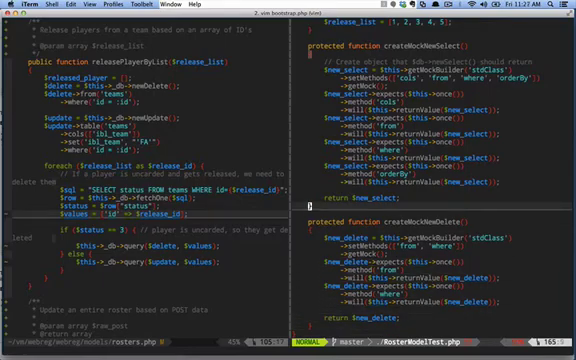
pyautogui.scroll(-3)
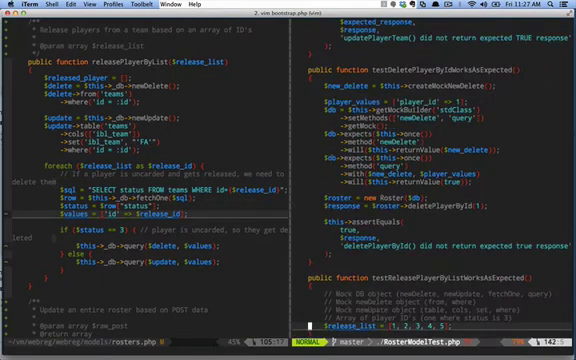
pyautogui.scroll(3)
pyautogui.write('$new_update = $this->createMockNewUpdate()')
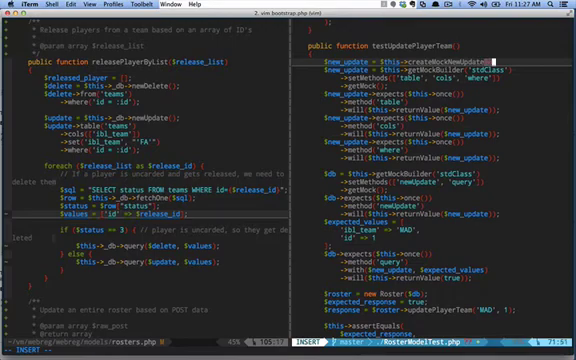
# Step: Finish the helper call and declare protected function createMockNewUpdate() with the update mock code
pyautogui.press('Escape')
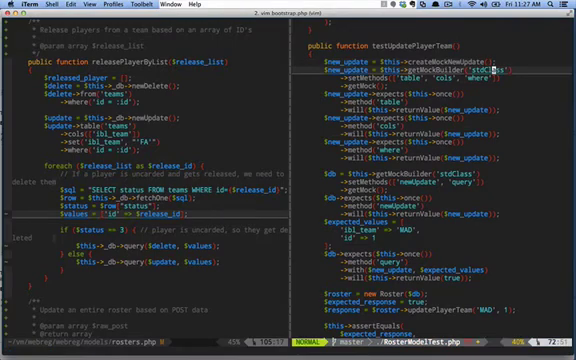
pyautogui.press('V')
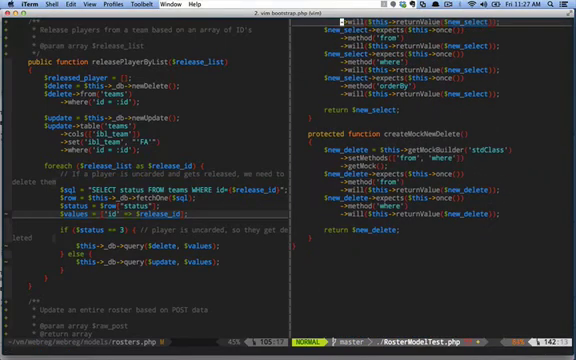
pyautogui.scroll(-3)
pyautogui.write('protected function')
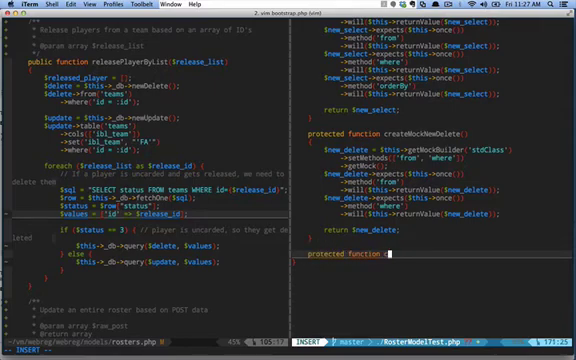
pyautogui.write('createMockNewUpdate(')
pyautogui.write('{')
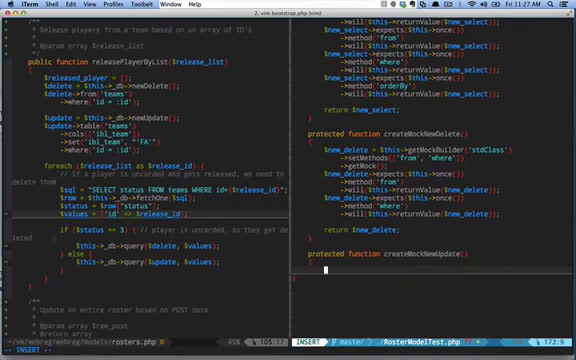
pyautogui.press('Escape')
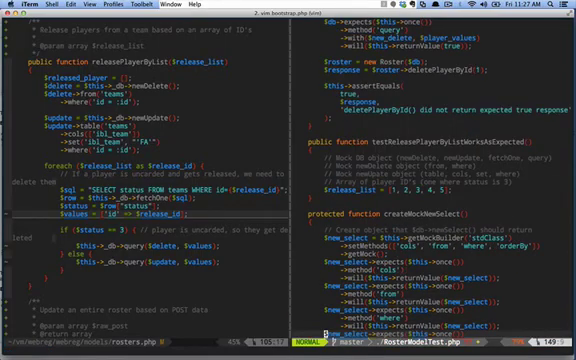
# Step: Delete the inline update-mock builder from testUpdatePlayerTeam
pyautogui.scroll(-3)
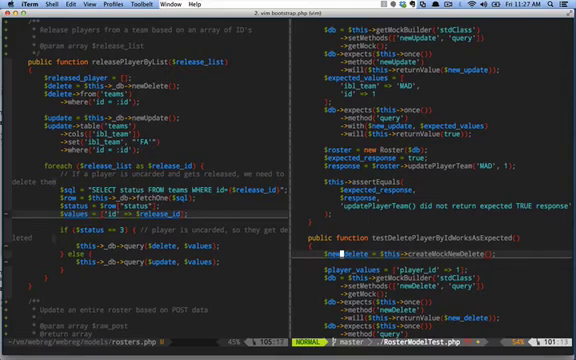
pyautogui.scroll(3)
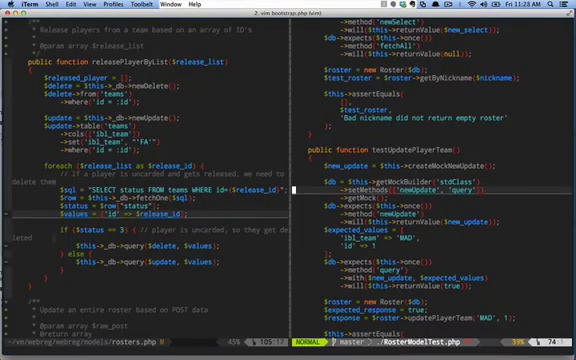
pyautogui.scroll(-3)
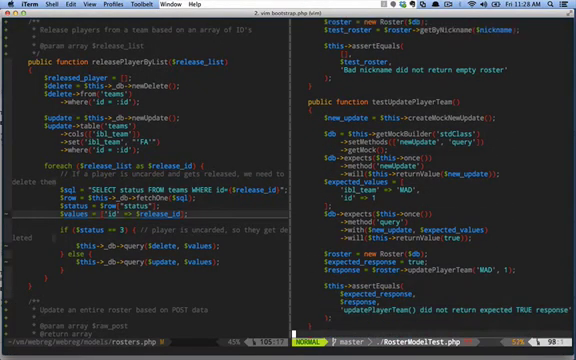